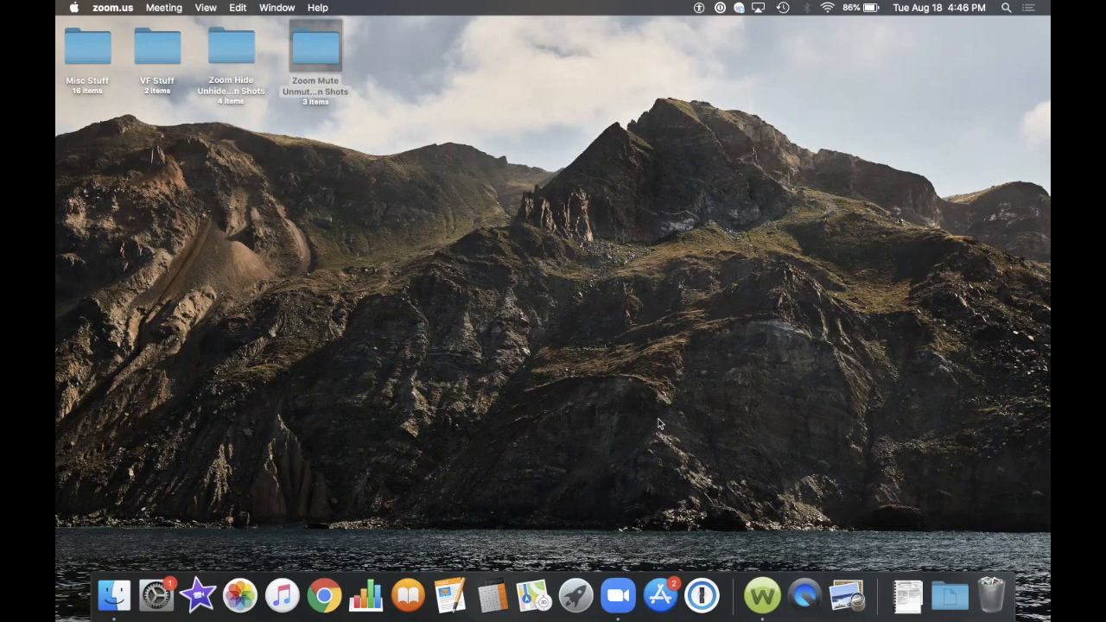
pyautogui.moveTo(246, 456)
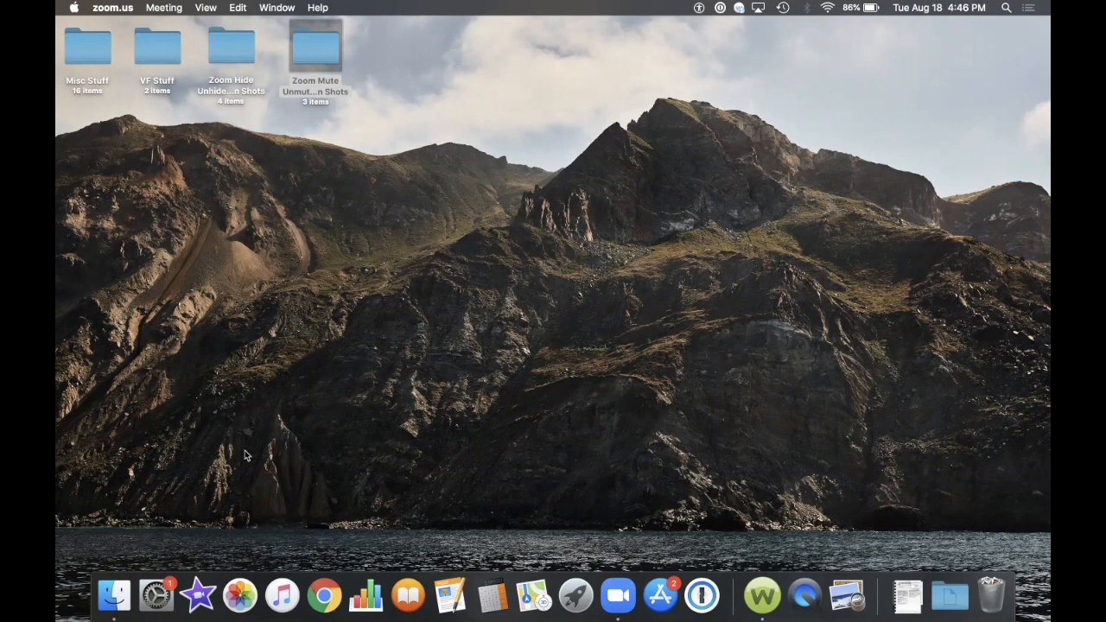
pyautogui.moveTo(207, 484)
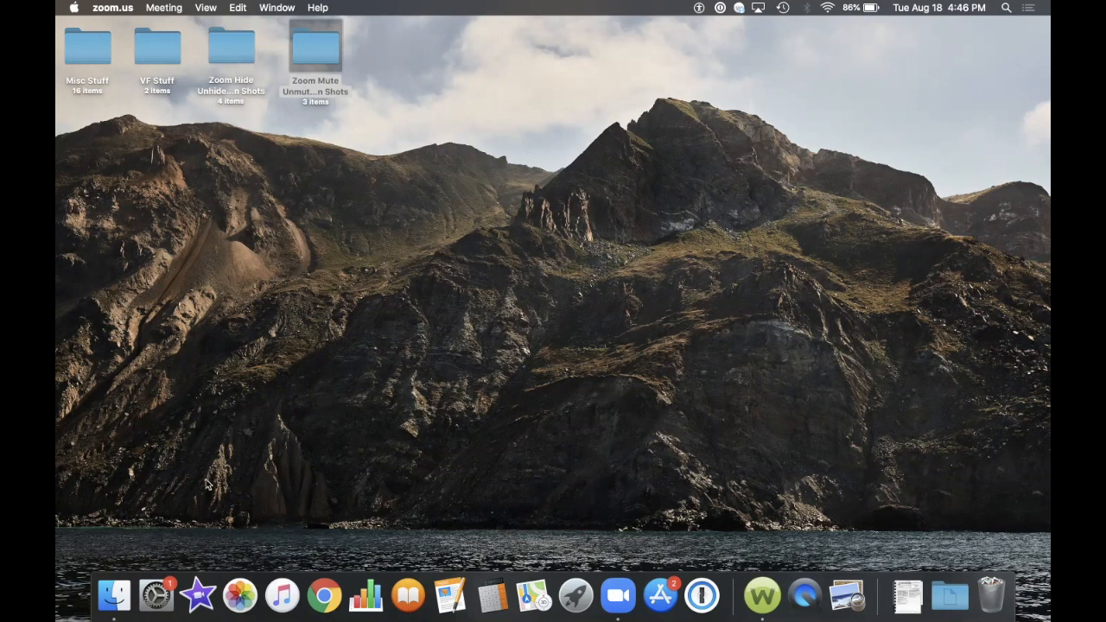
pyautogui.moveTo(155, 594)
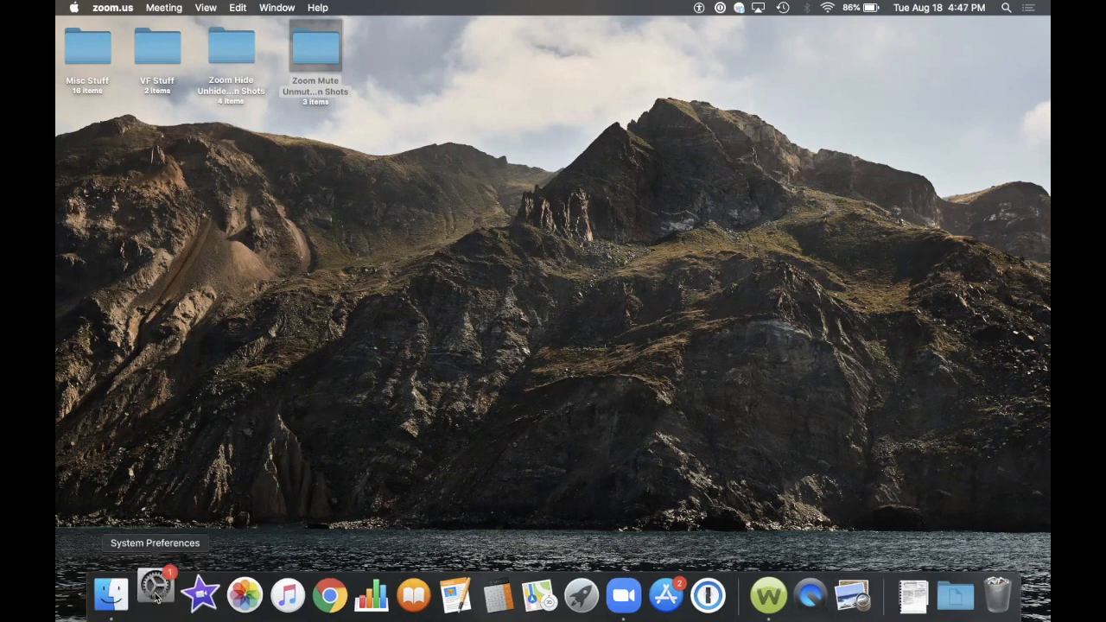
# Step: Launch System Preferences from the Dock to show its grid of panes
pyautogui.click(156, 594)
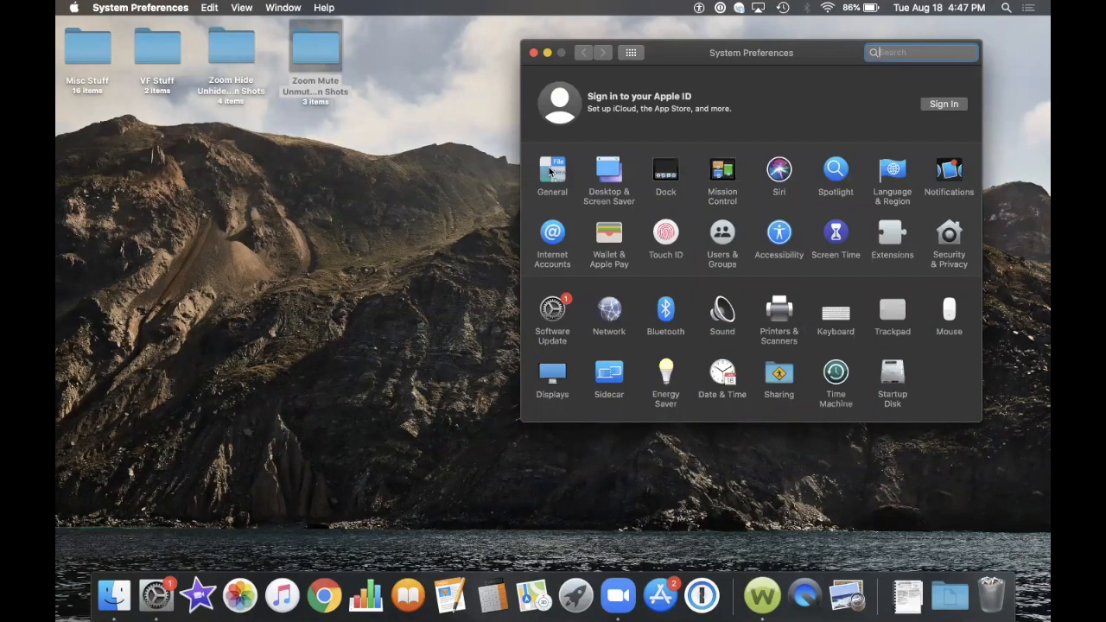
# Step: Go into the General pane with appearance, accent colour and scroll bar settings
pyautogui.click(553, 177)
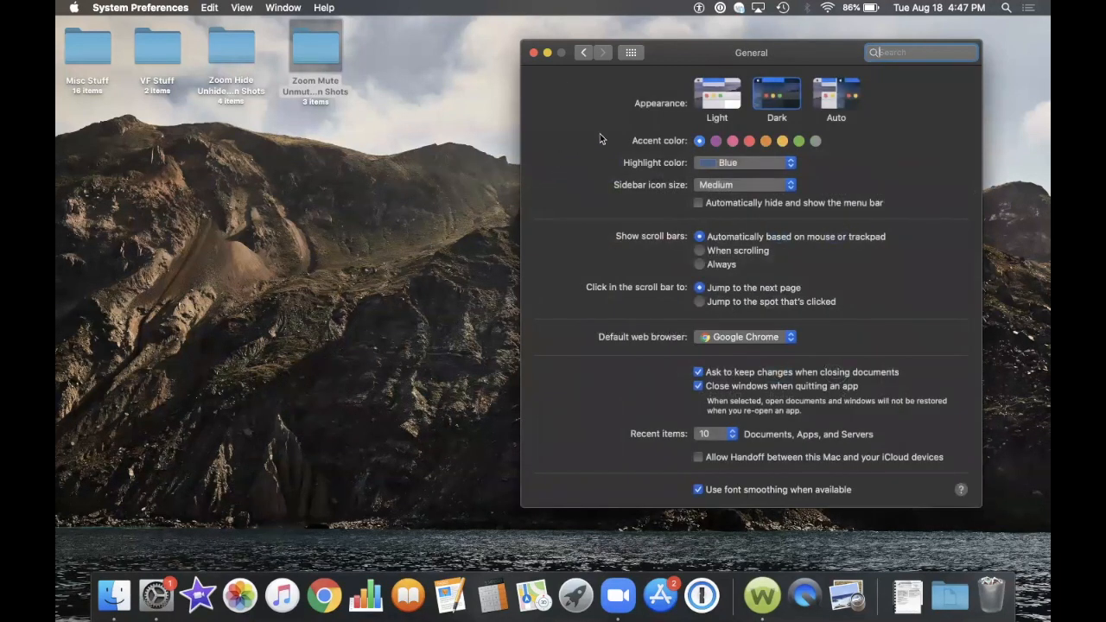
pyautogui.moveTo(649, 133)
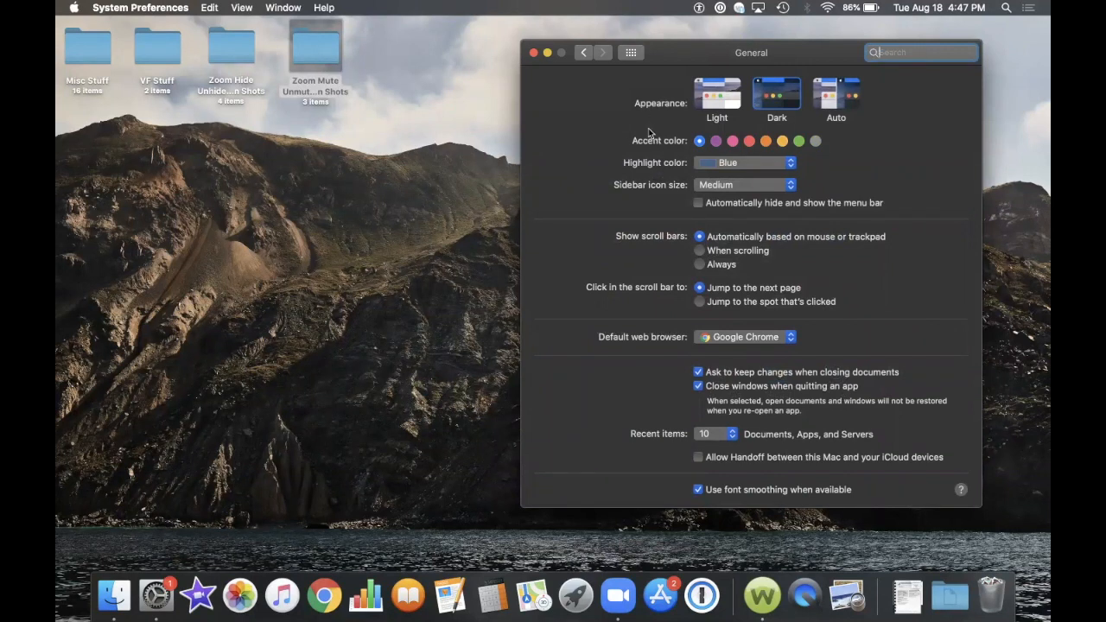
pyautogui.moveTo(653, 111)
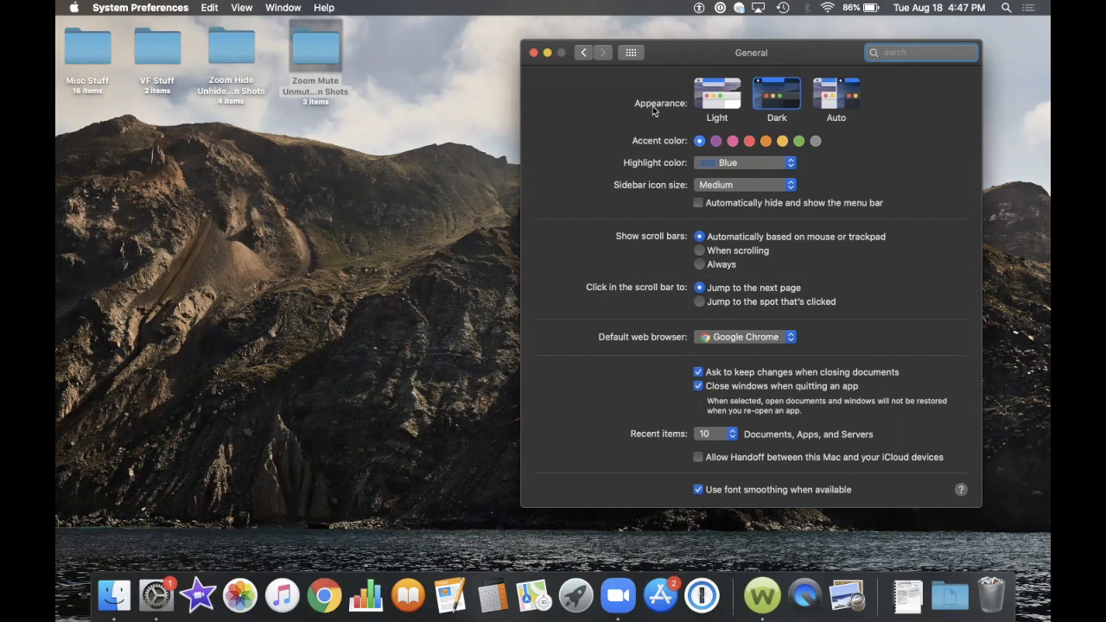
pyautogui.moveTo(580, 142)
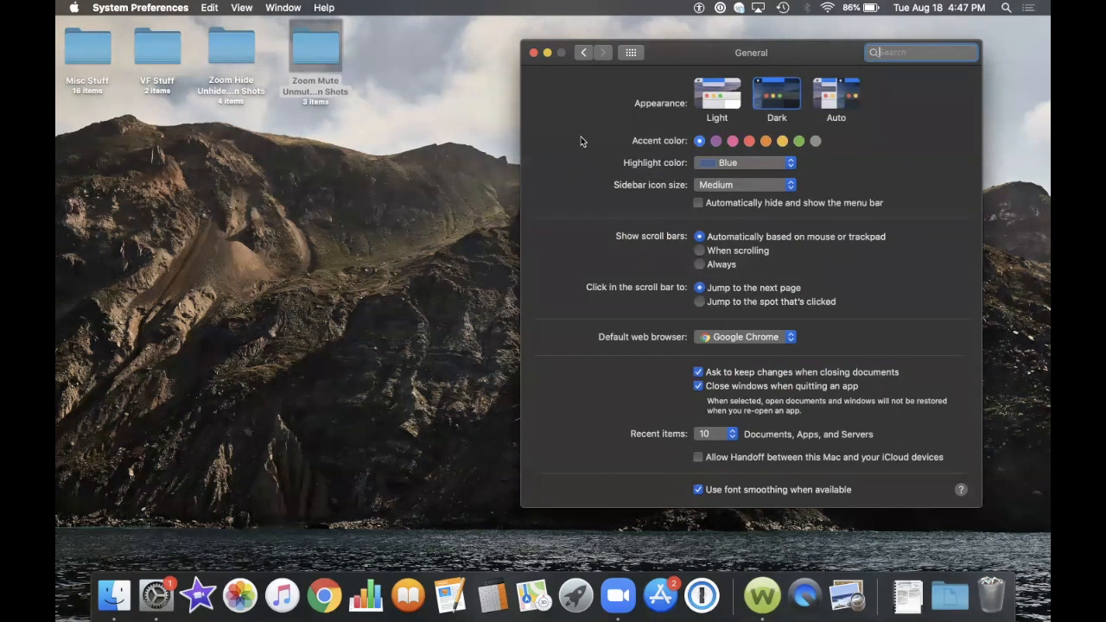
pyautogui.moveTo(568, 162)
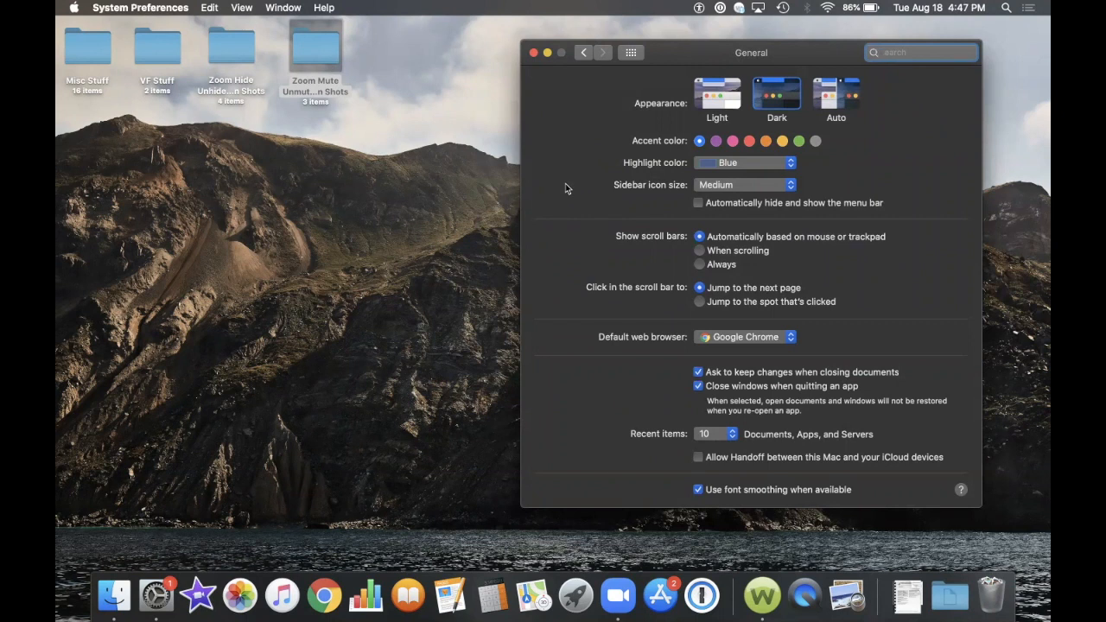
pyautogui.moveTo(603, 252)
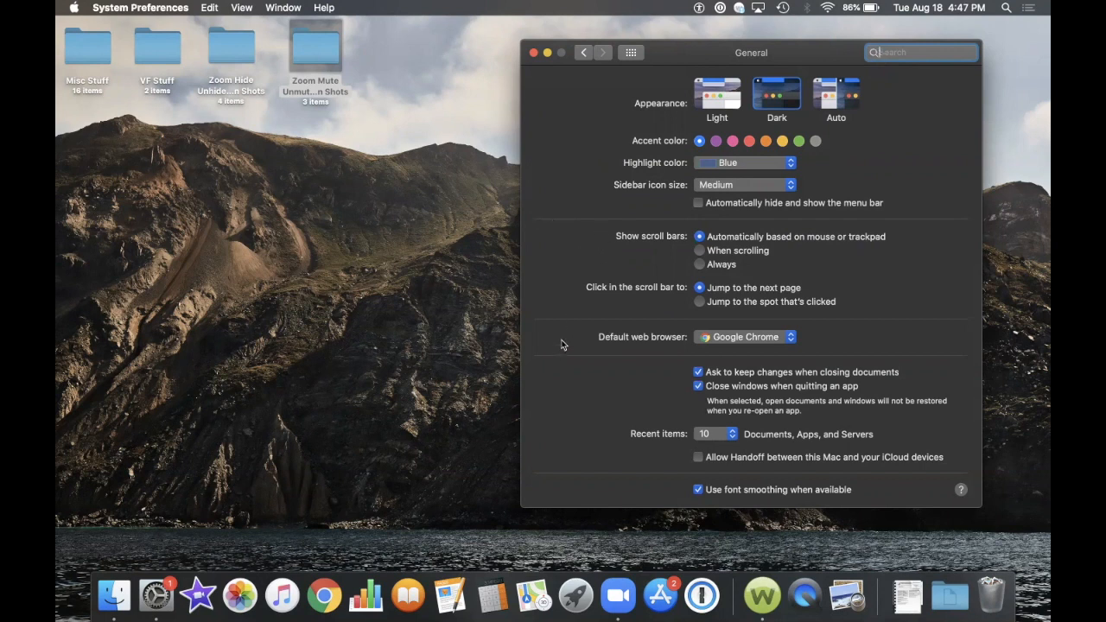
pyautogui.moveTo(579, 134)
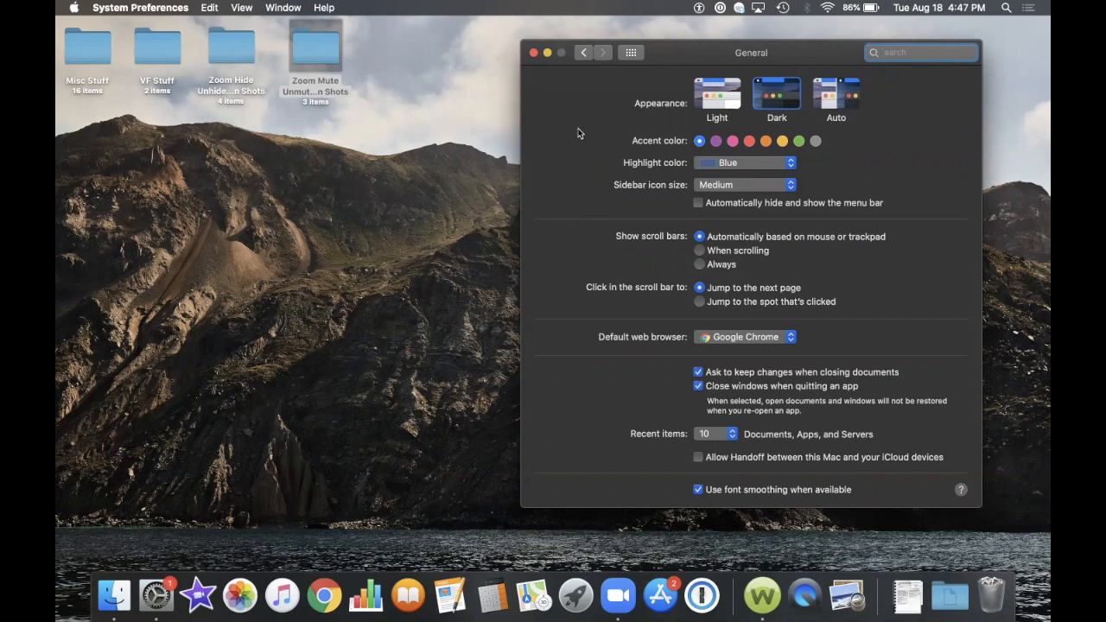
pyautogui.moveTo(586, 117)
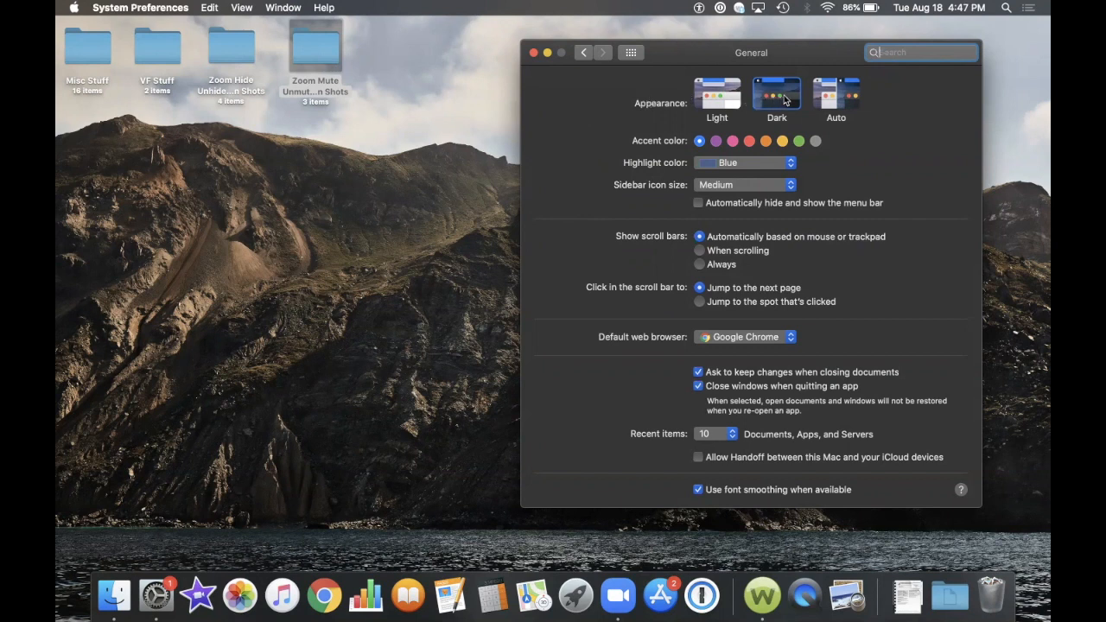
pyautogui.moveTo(776, 95)
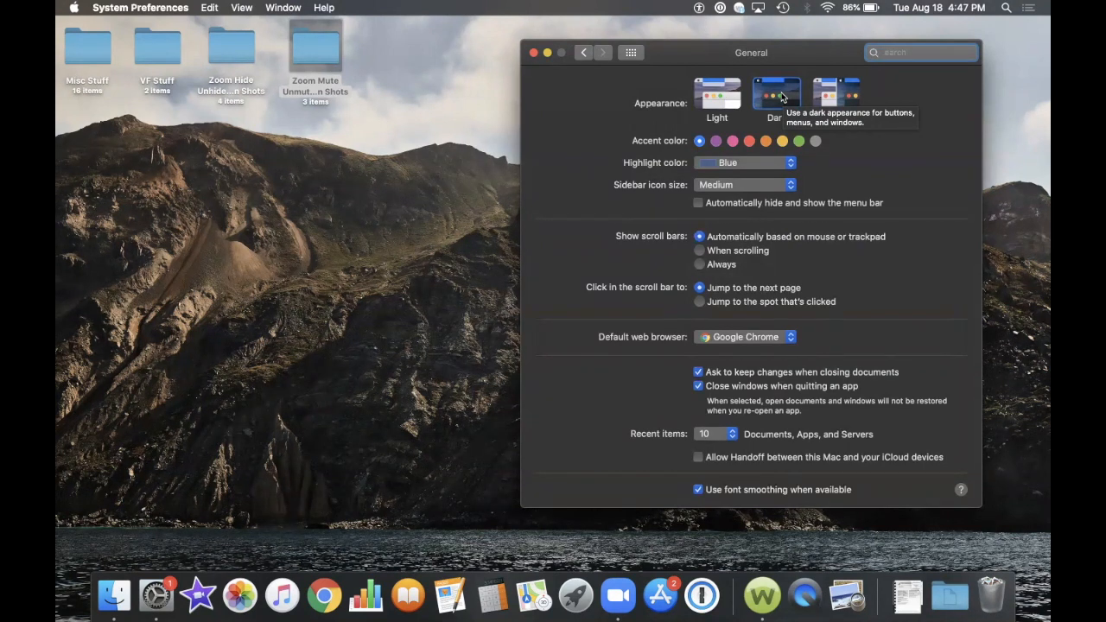
pyautogui.moveTo(715, 95)
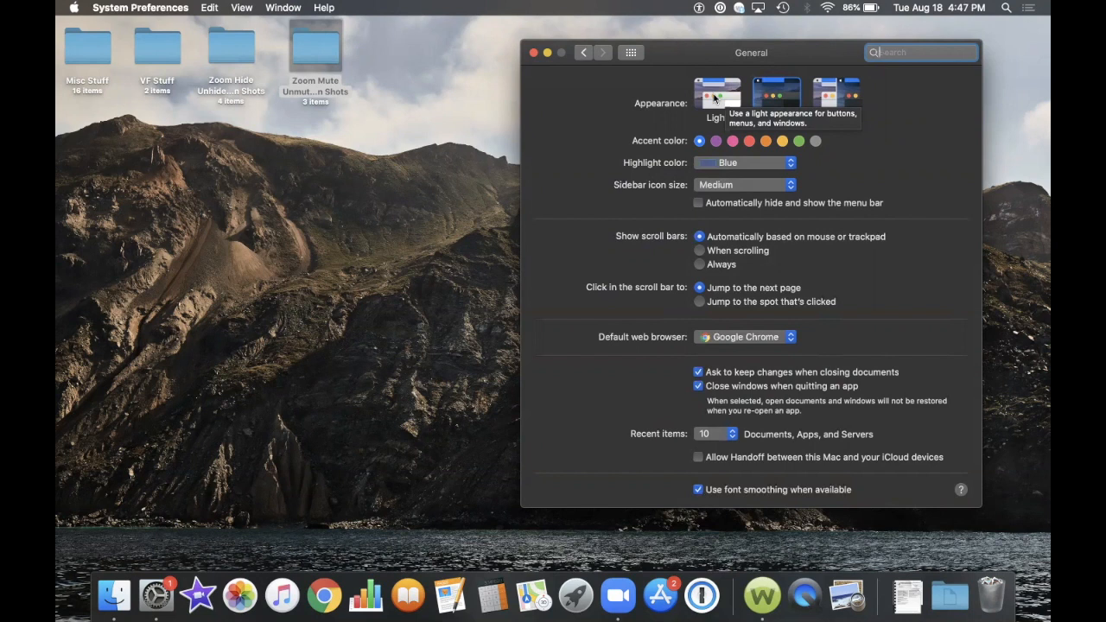
pyautogui.moveTo(826, 107)
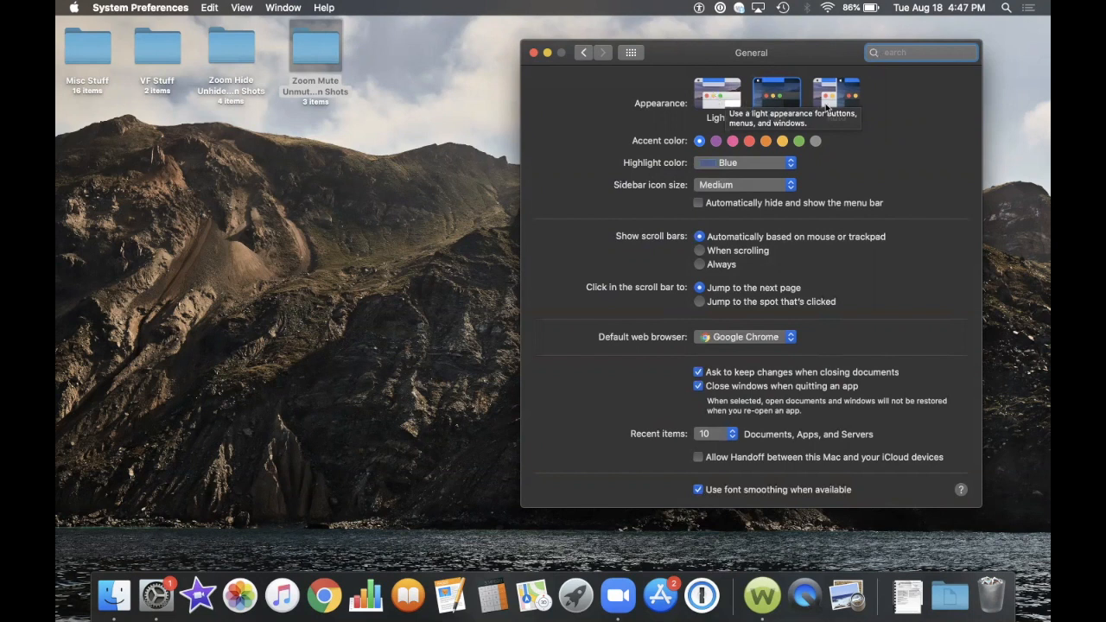
pyautogui.moveTo(836, 90)
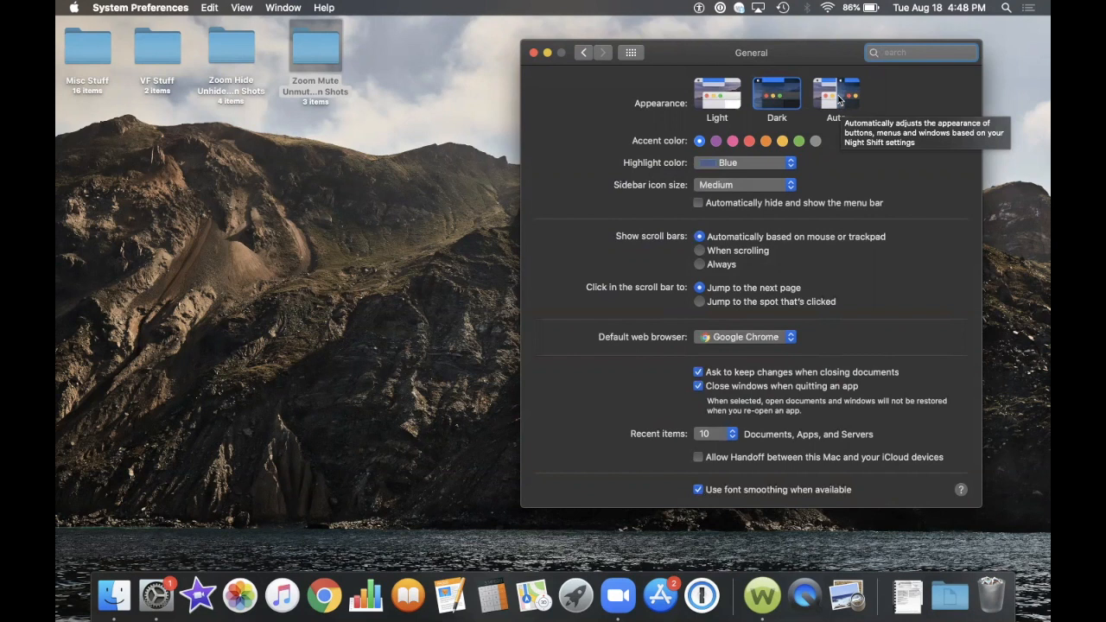
pyautogui.moveTo(776, 94)
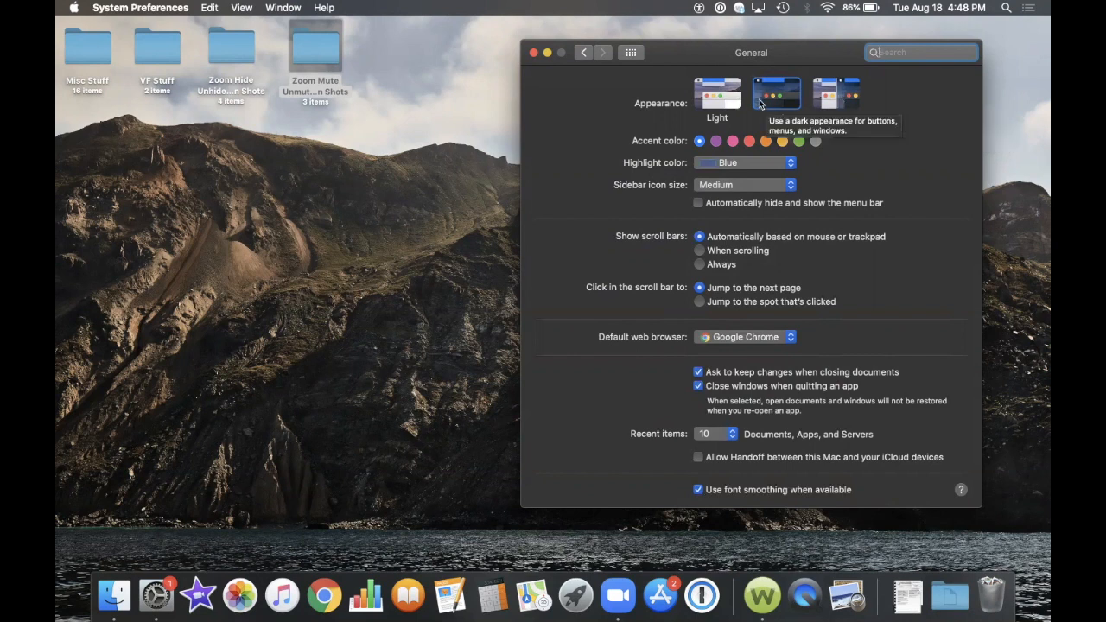
pyautogui.moveTo(560, 171)
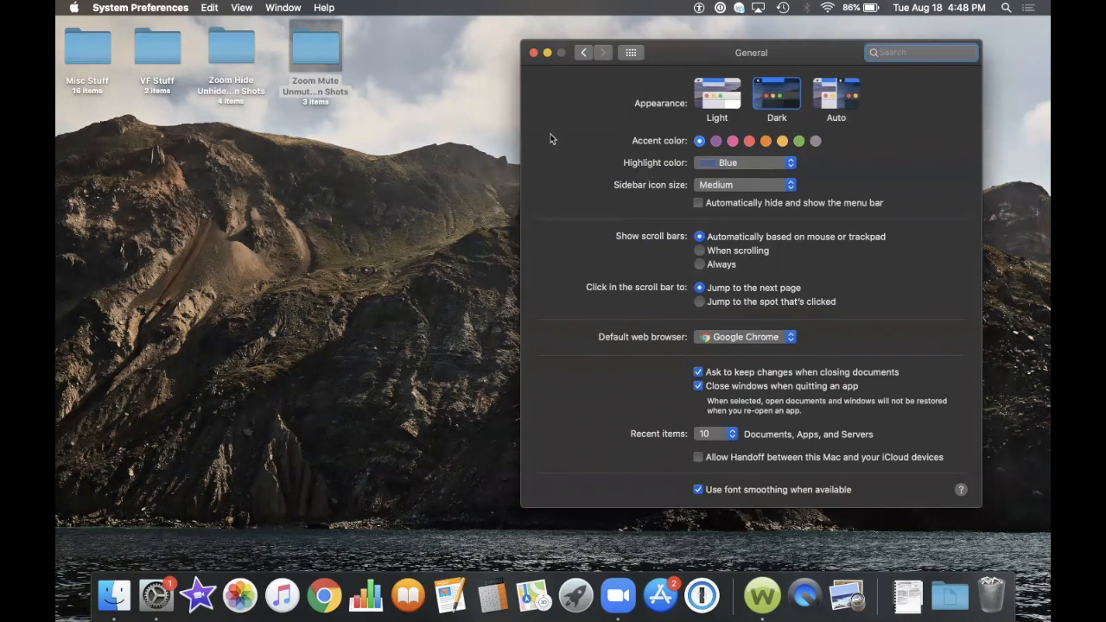
pyautogui.moveTo(553, 98)
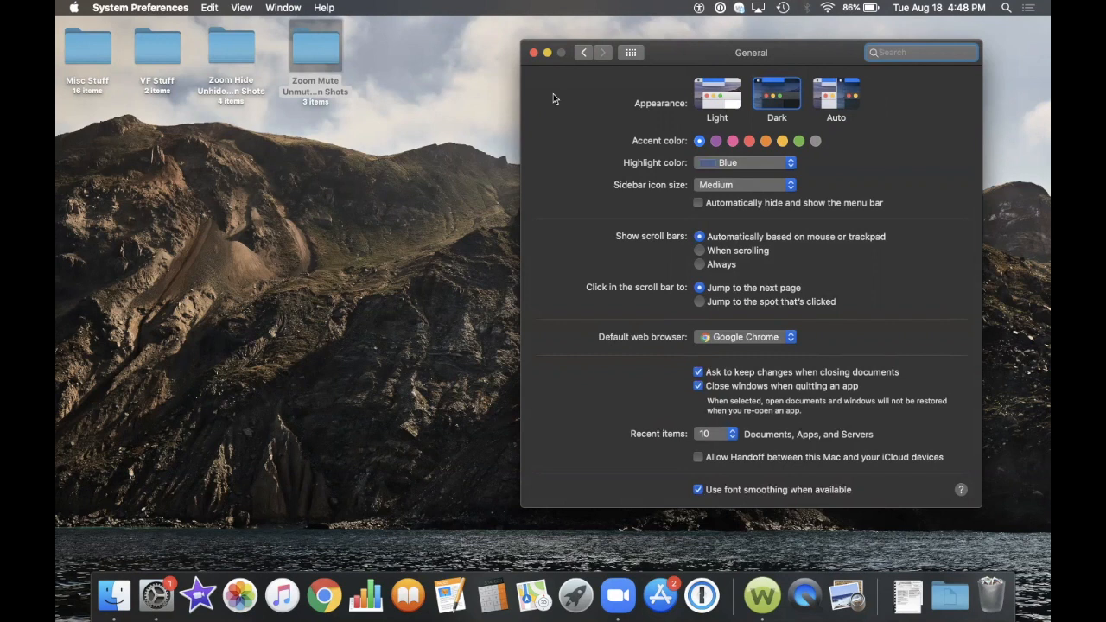
pyautogui.moveTo(560, 142)
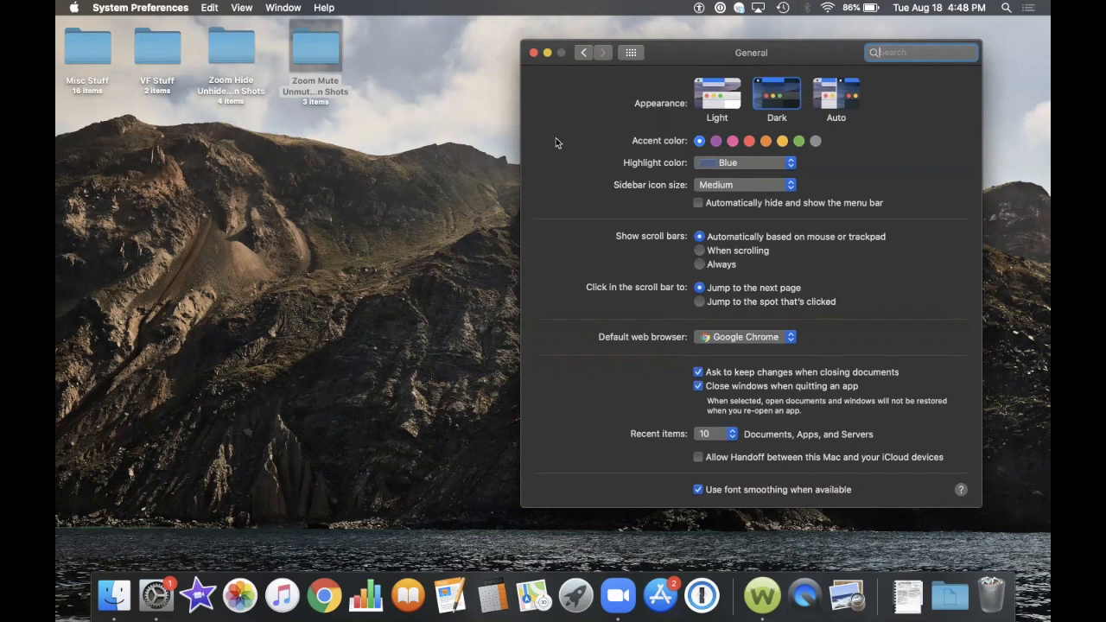
pyautogui.moveTo(556, 108)
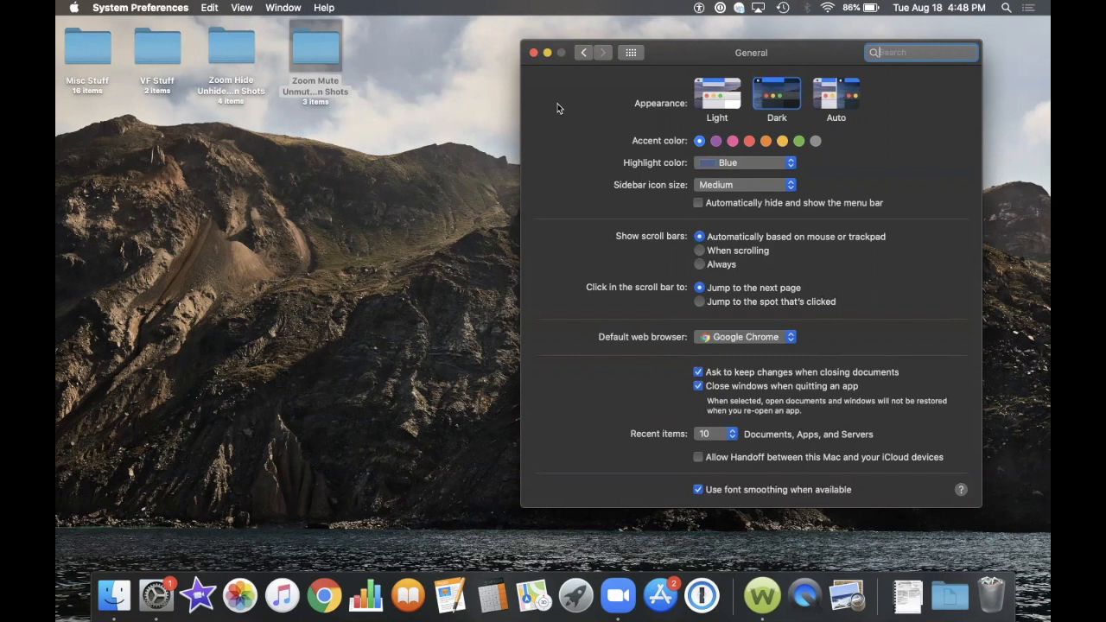
pyautogui.moveTo(675, 102)
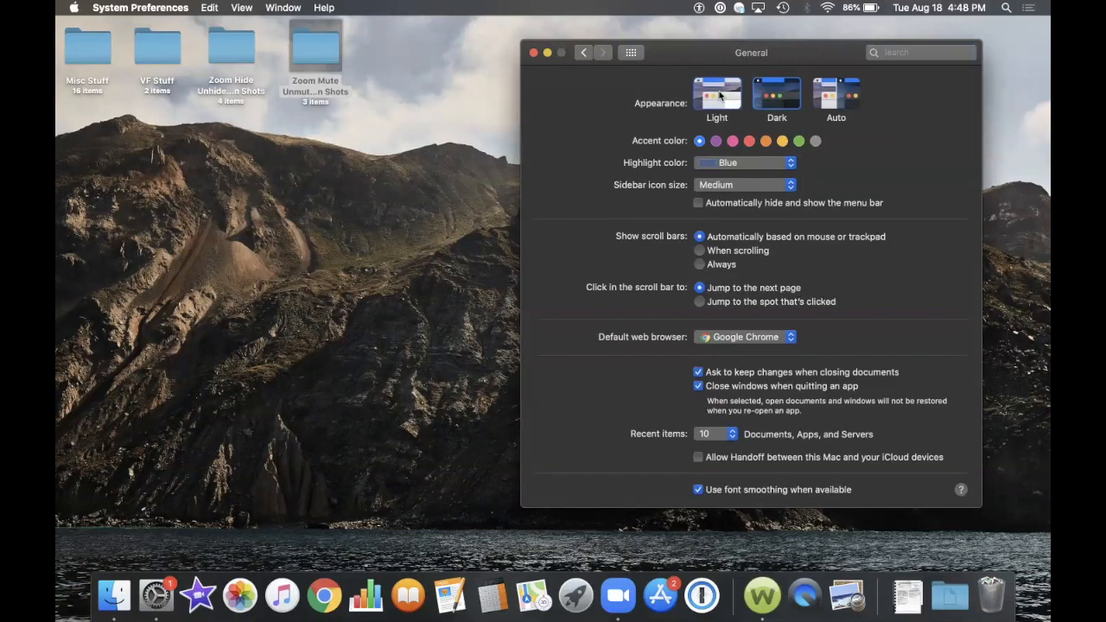
# Step: Switch the system appearance from Dark to Light
pyautogui.click(716, 94)
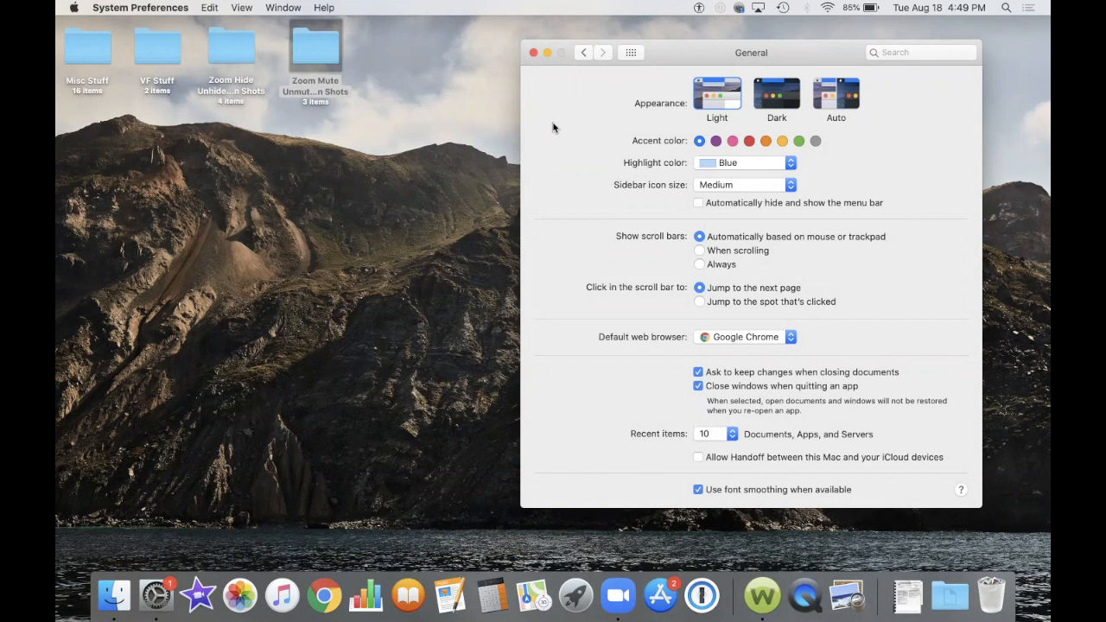
pyautogui.moveTo(891, 133)
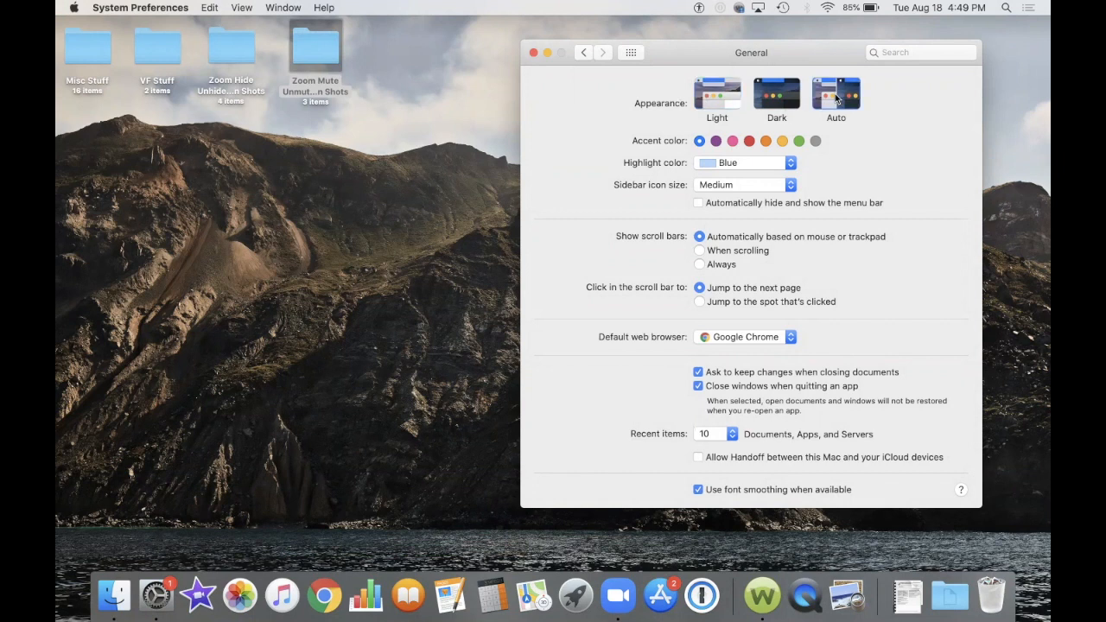
pyautogui.moveTo(602, 142)
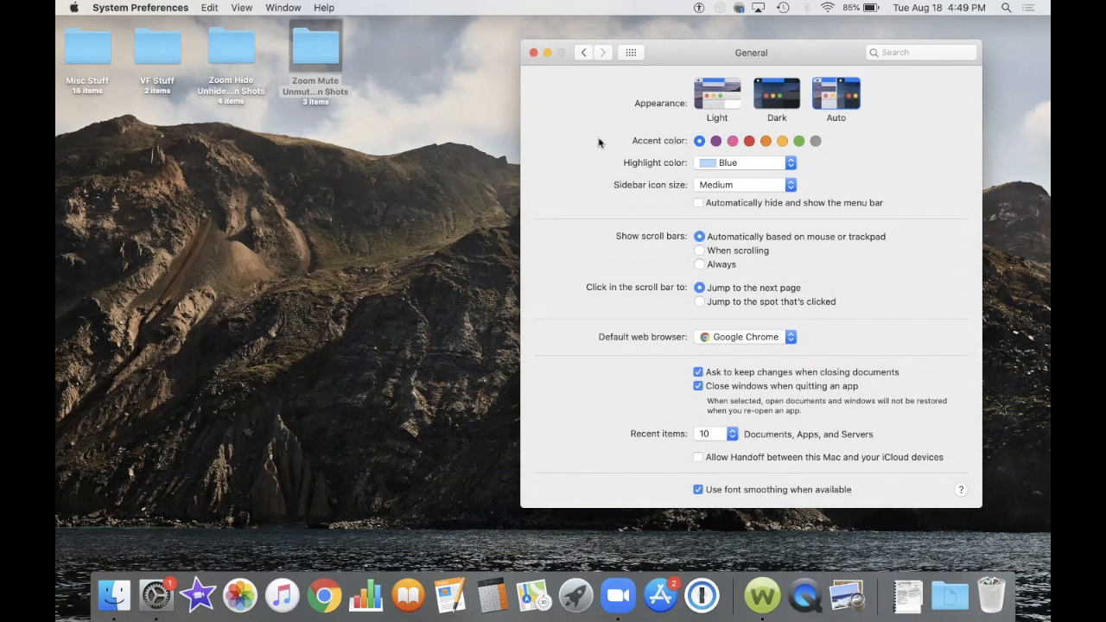
pyautogui.moveTo(580, 131)
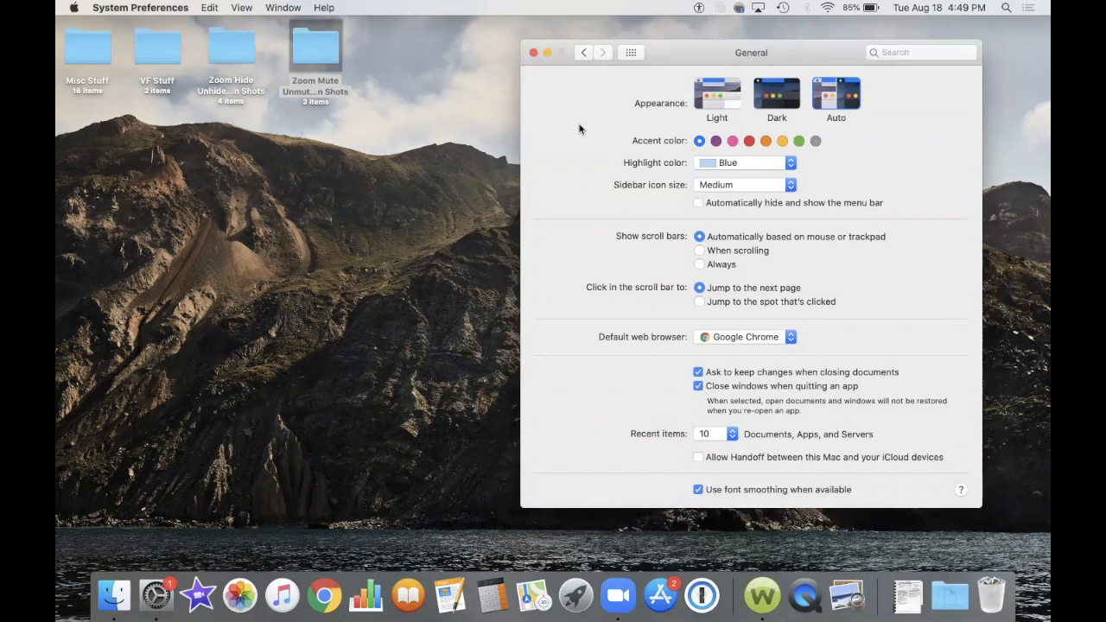
pyautogui.moveTo(872, 135)
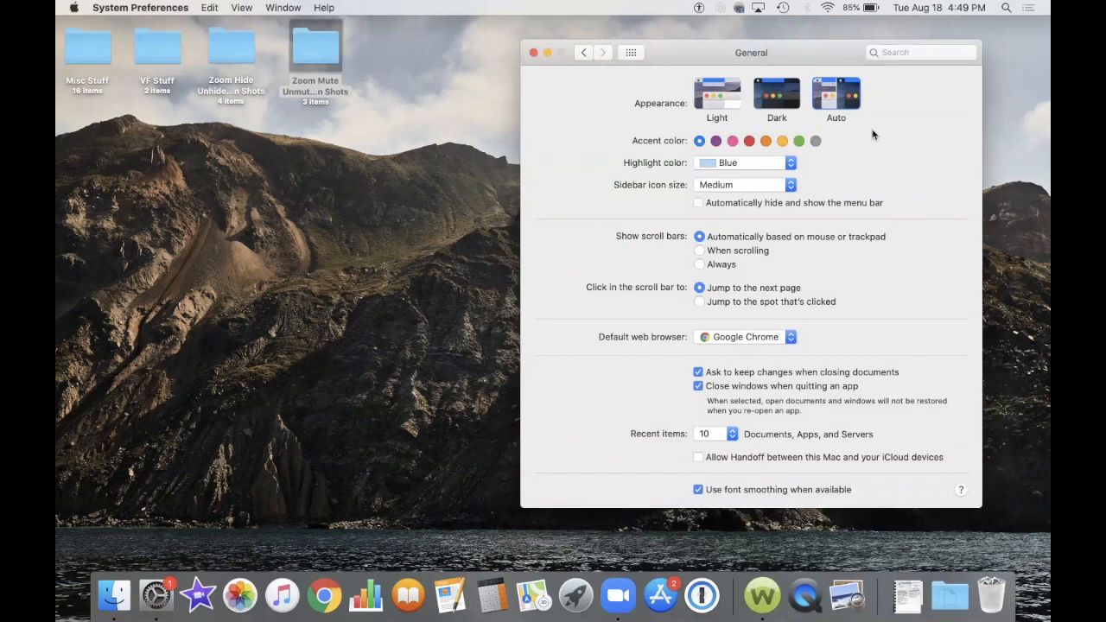
pyautogui.moveTo(836, 93)
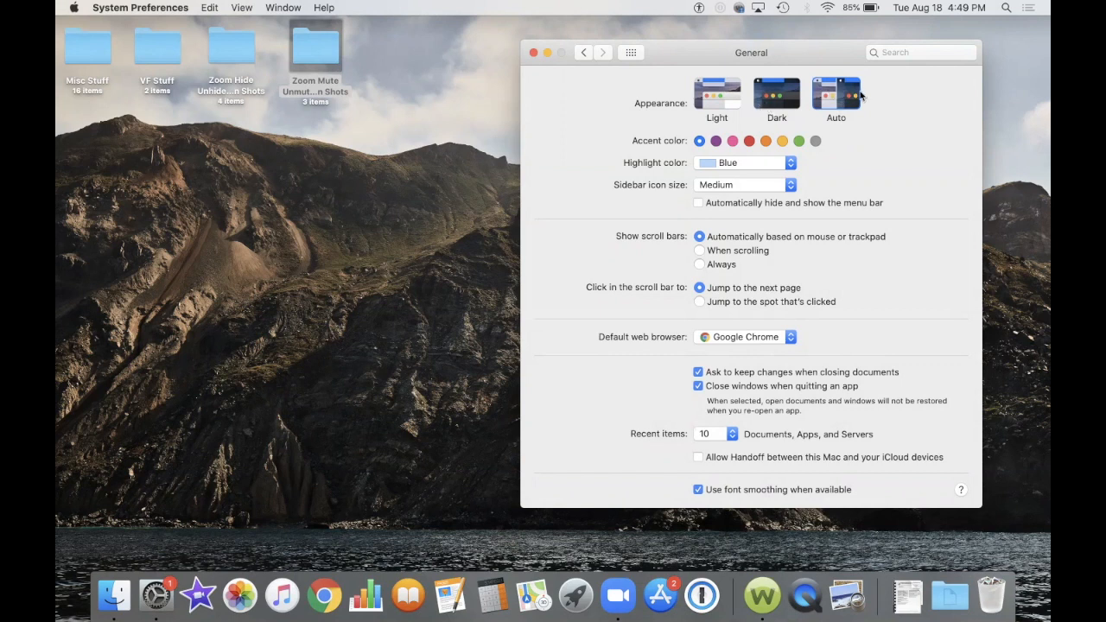
pyautogui.moveTo(836, 94)
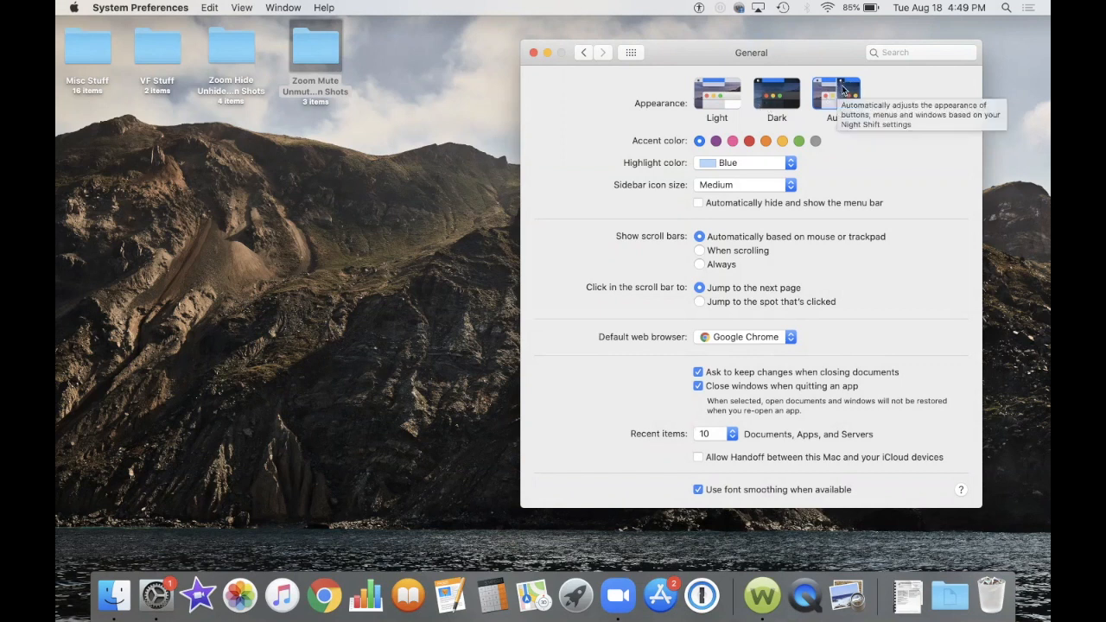